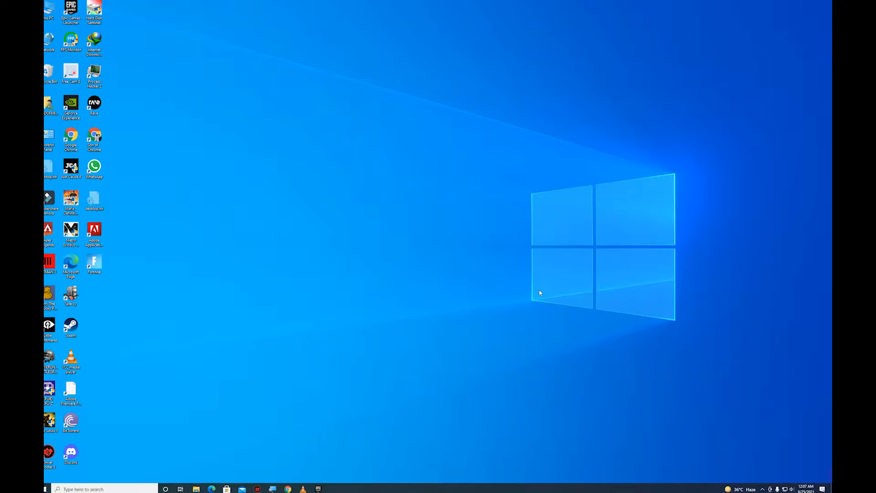
pyautogui.moveTo(359, 275)
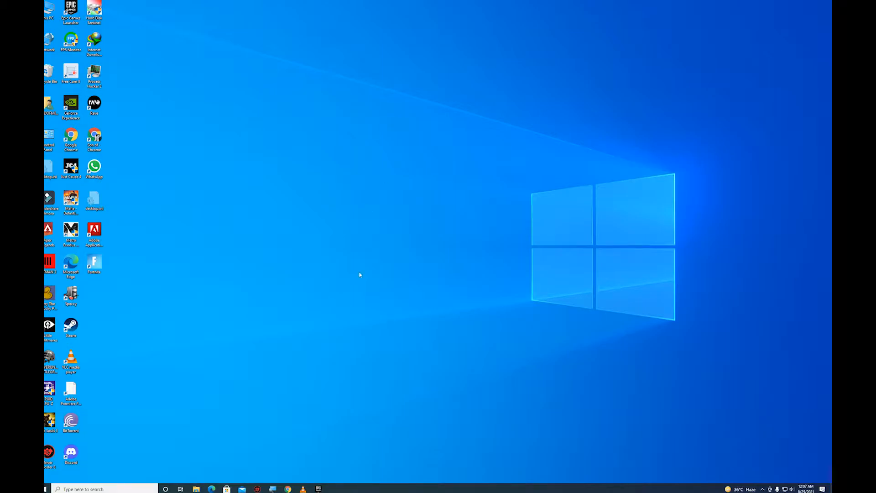
pyautogui.moveTo(334, 229)
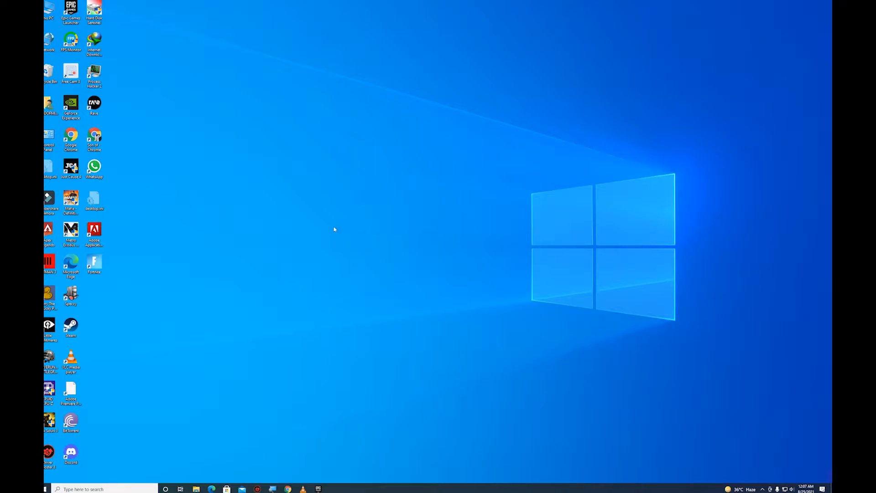
pyautogui.moveTo(311, 302)
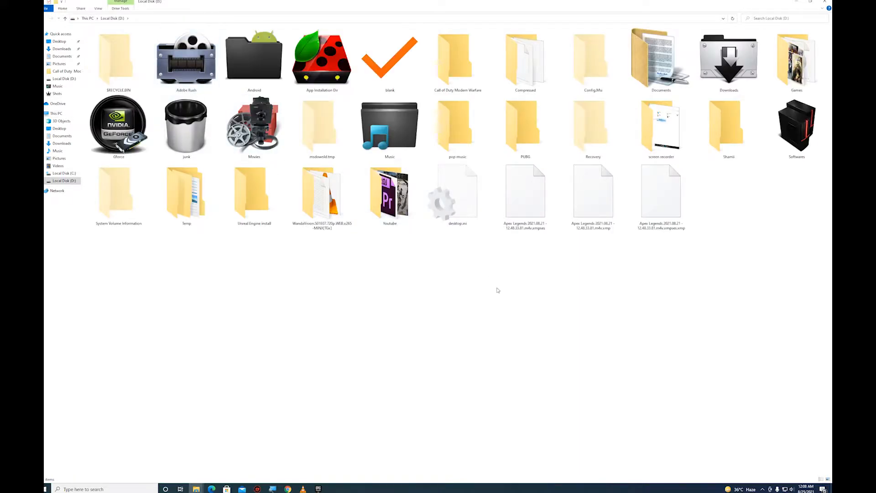
# Go into the Games folder on Local Disk (D:).
pyautogui.click(796, 56)
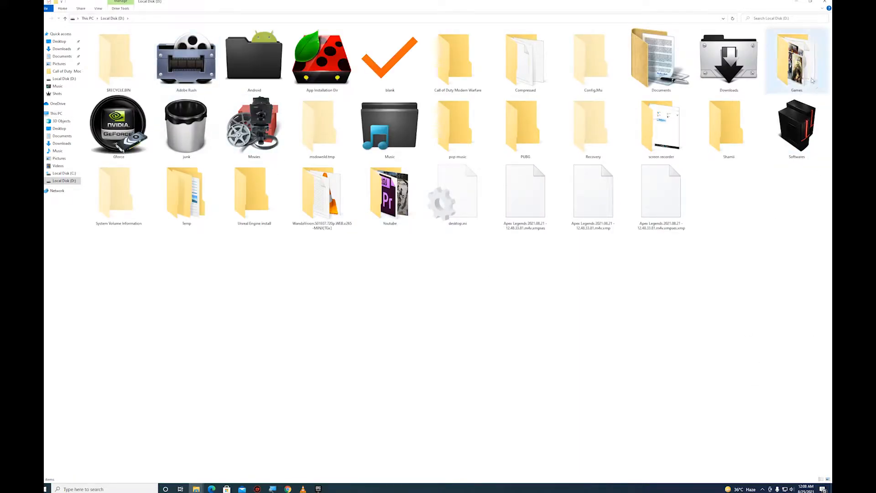
pyautogui.doubleClick(796, 58)
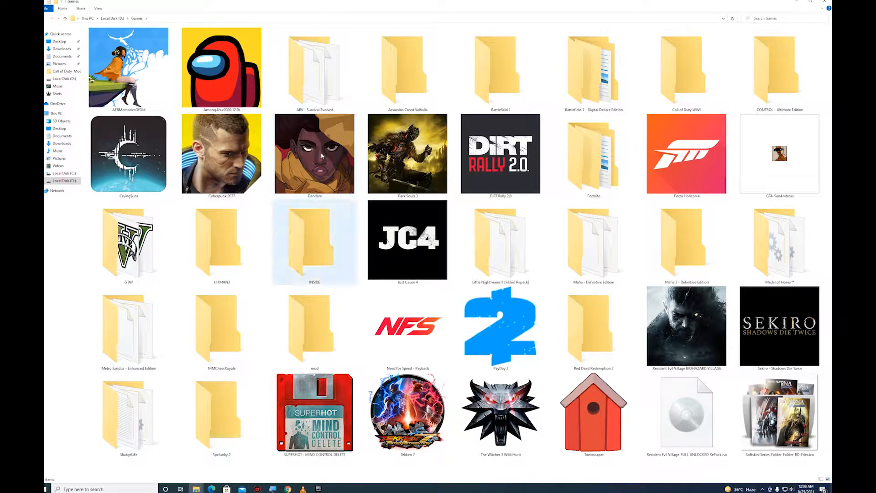
pyautogui.click(129, 242)
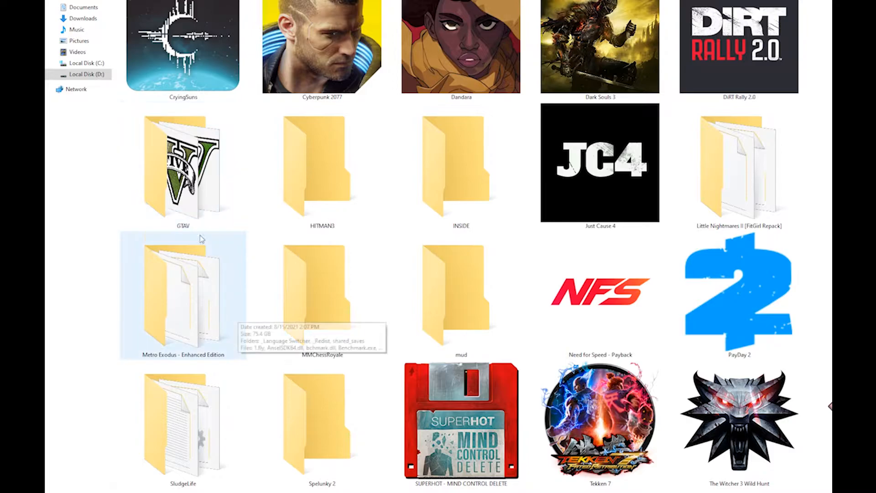
pyautogui.moveTo(252, 221)
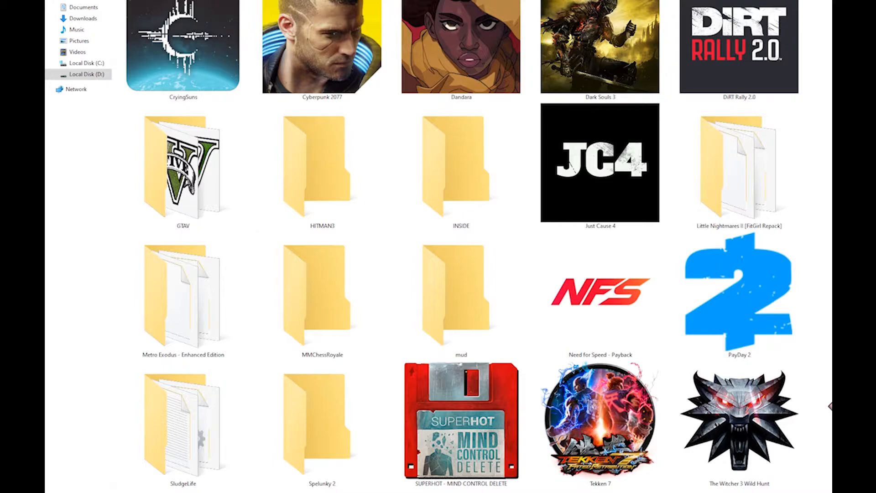
# Rename the existing GTAV game folder to GTAV123.
pyautogui.click(183, 168)
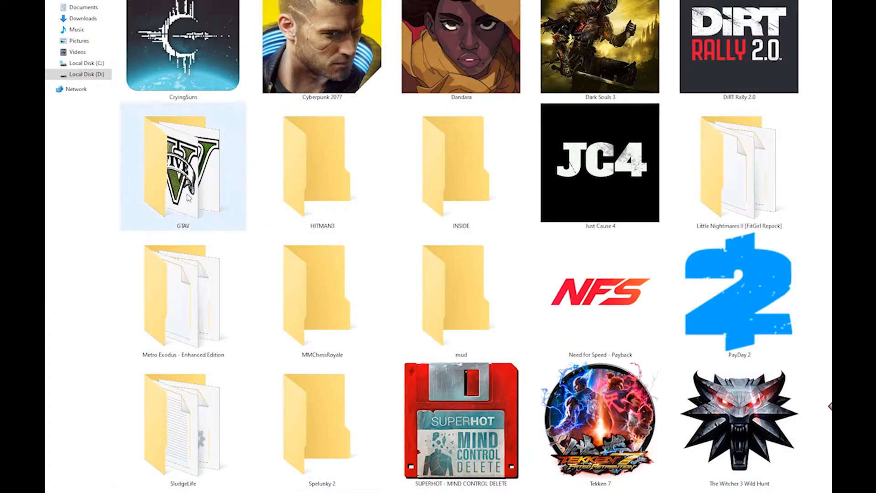
pyautogui.moveTo(190, 179)
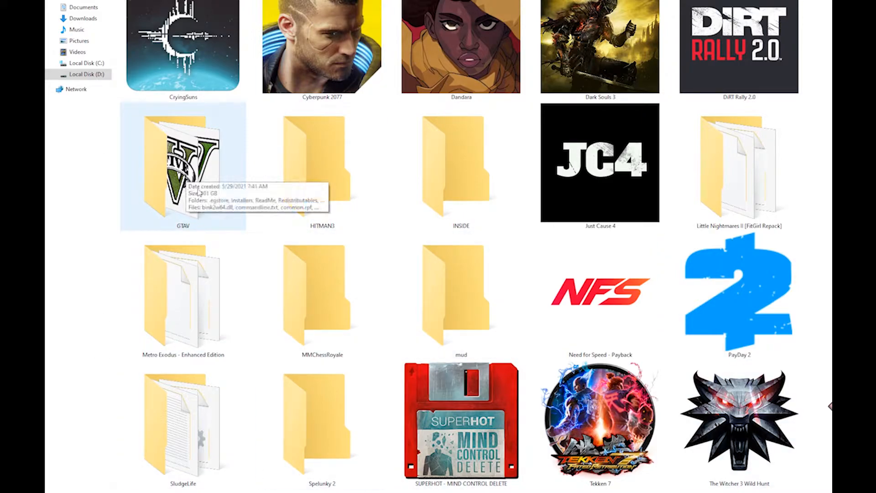
pyautogui.moveTo(229, 226)
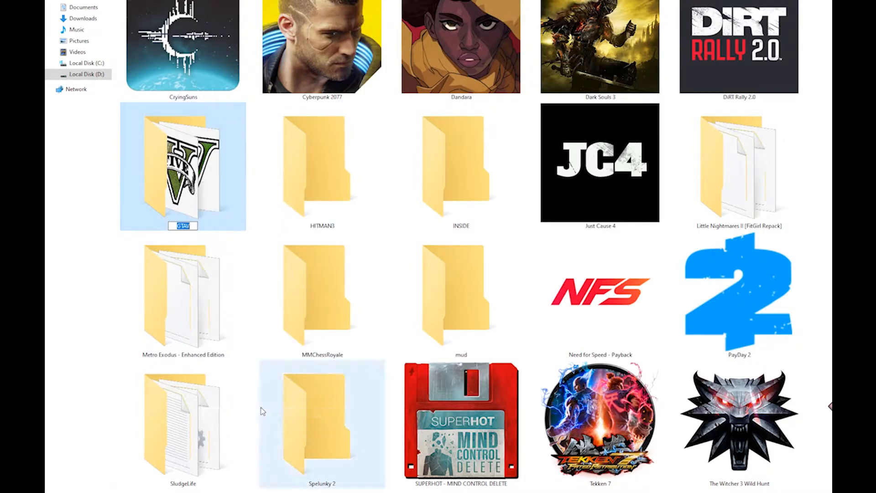
pyautogui.write('123')
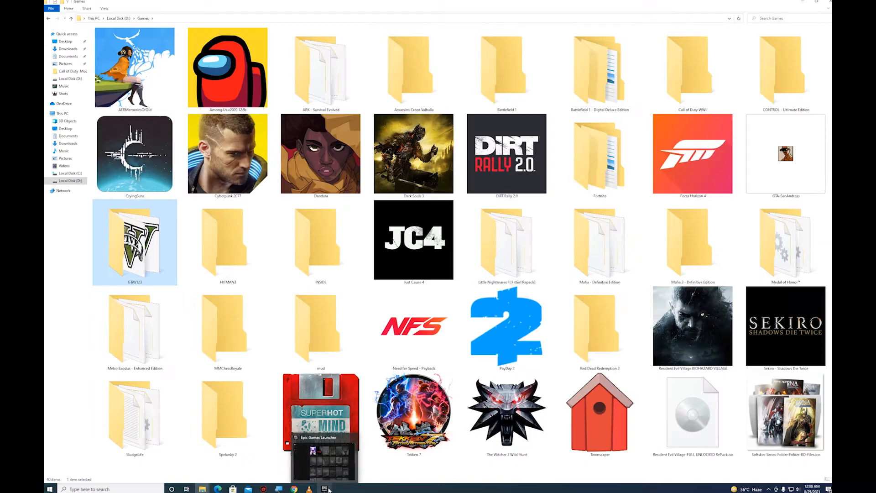
# Start installing Grand Theft Auto V to D:\Games and view its download progress.
pyautogui.click(324, 489)
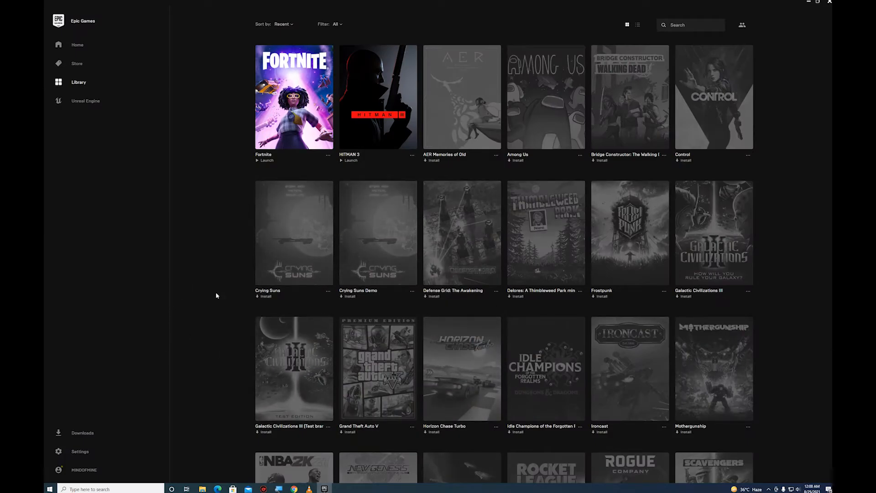
pyautogui.scroll(-3)
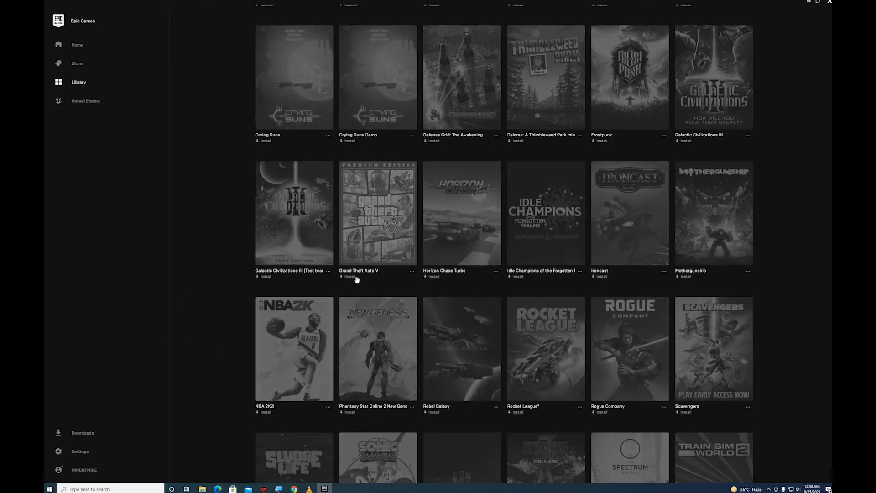
pyautogui.moveTo(552, 243)
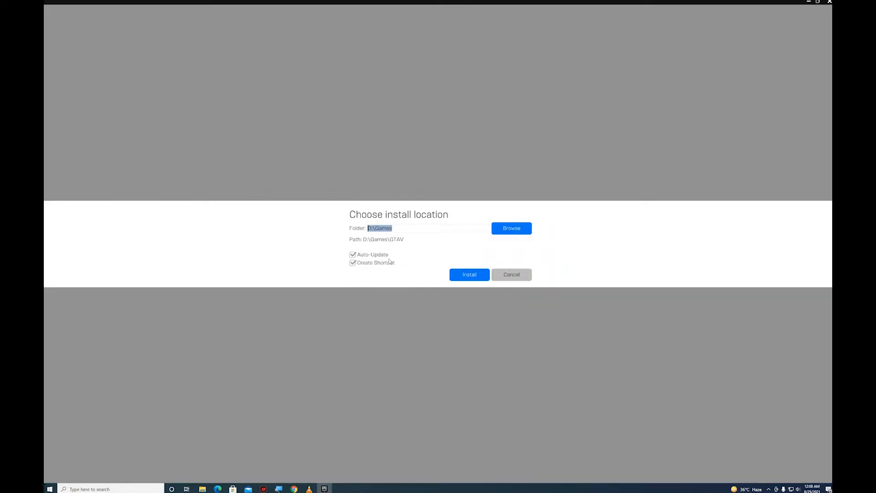
pyautogui.click(469, 275)
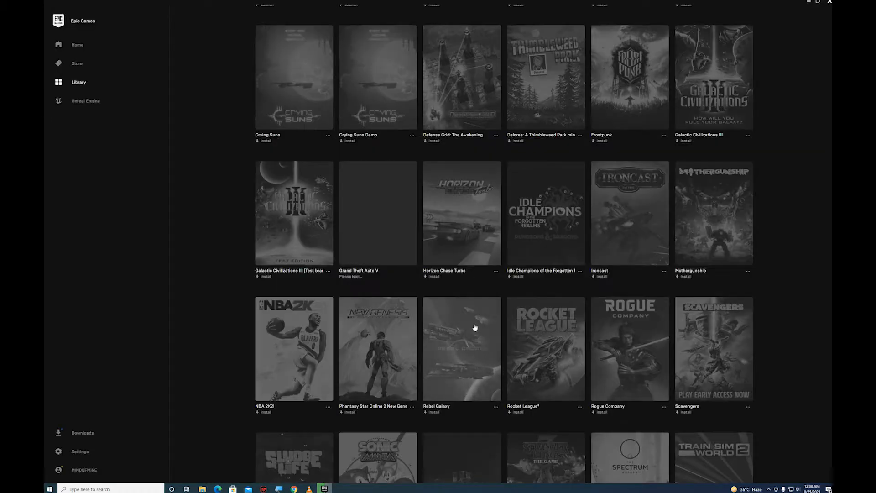
pyautogui.scroll(3)
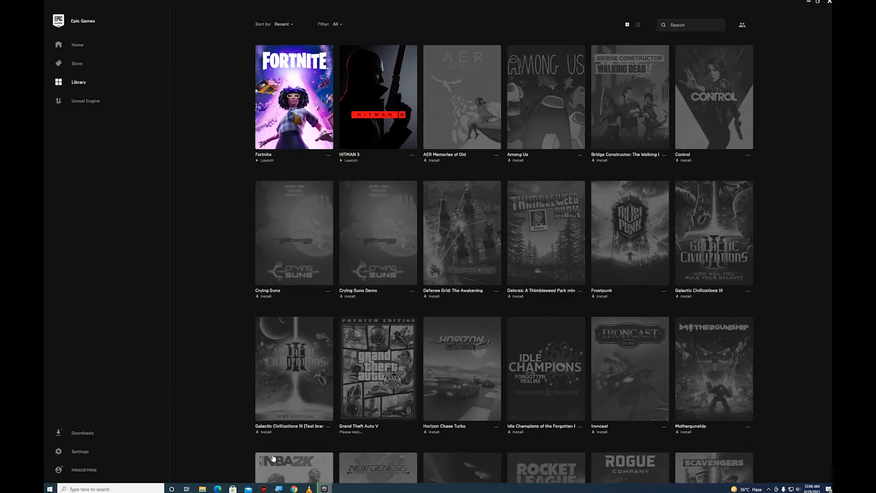
pyautogui.click(82, 432)
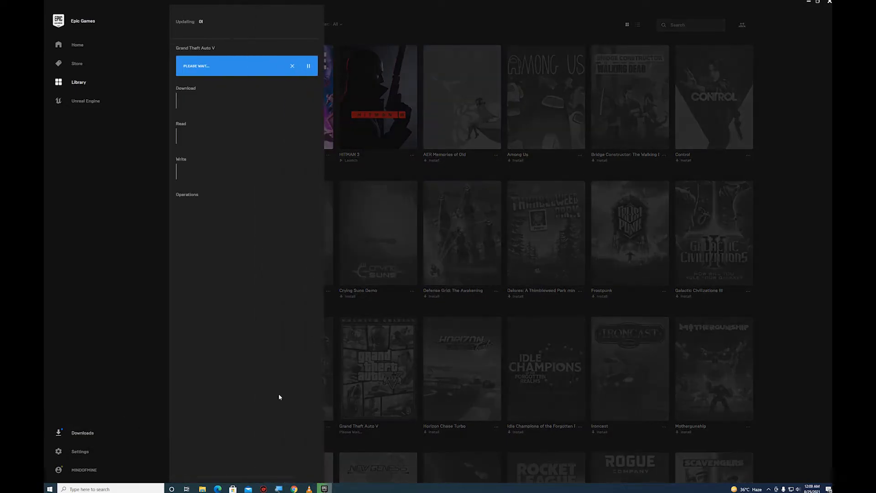
pyautogui.moveTo(283, 378)
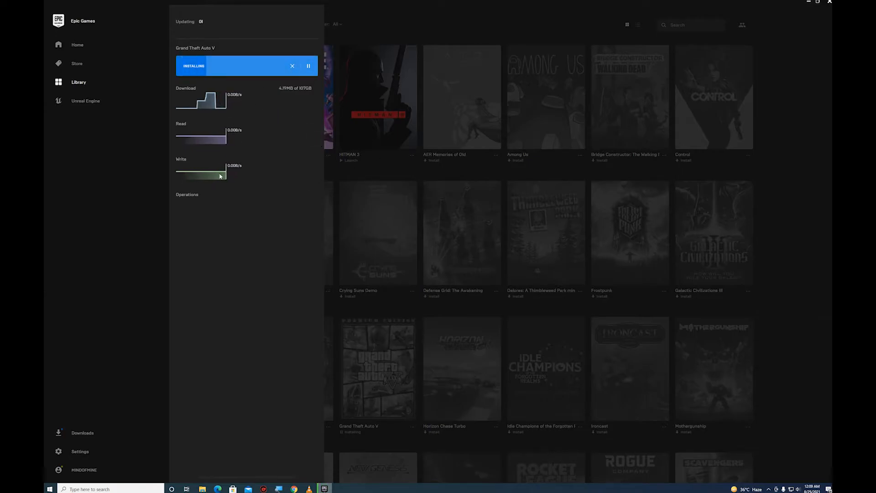
pyautogui.moveTo(264, 188)
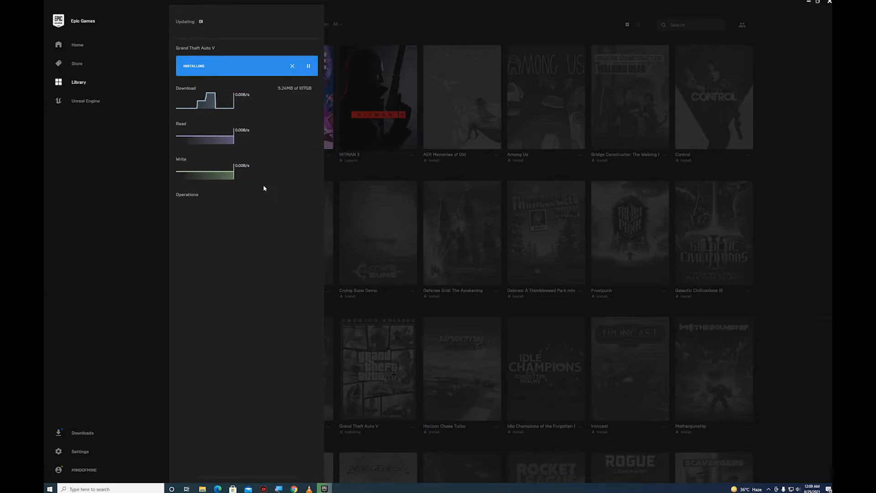
# Exit the launcher mid-install, cancelling the download and leaving an empty GTAV folder.
pyautogui.click(308, 66)
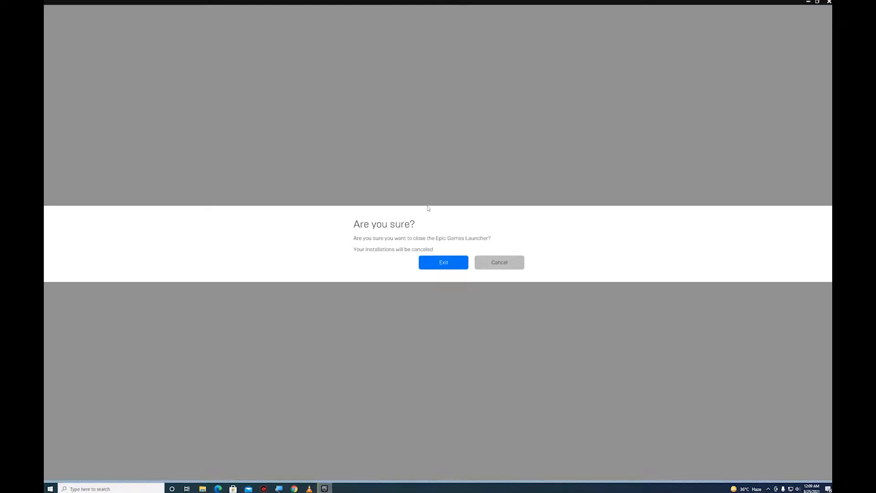
pyautogui.click(443, 262)
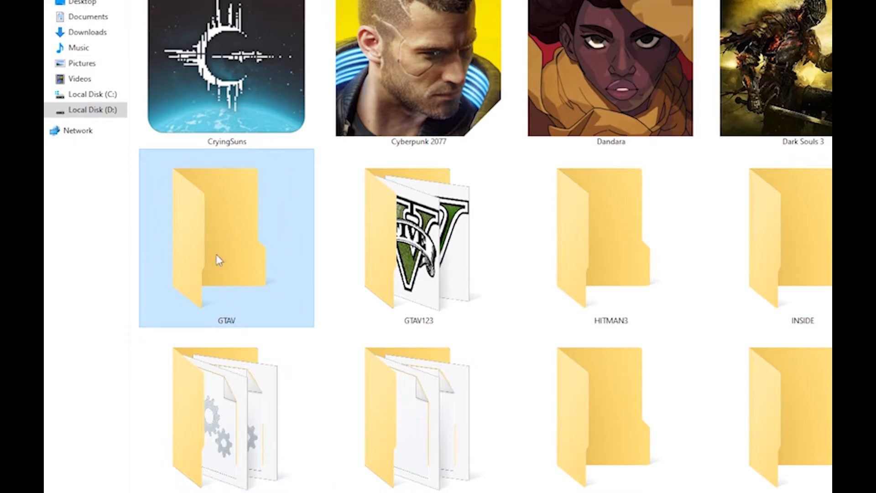
pyautogui.moveTo(234, 298)
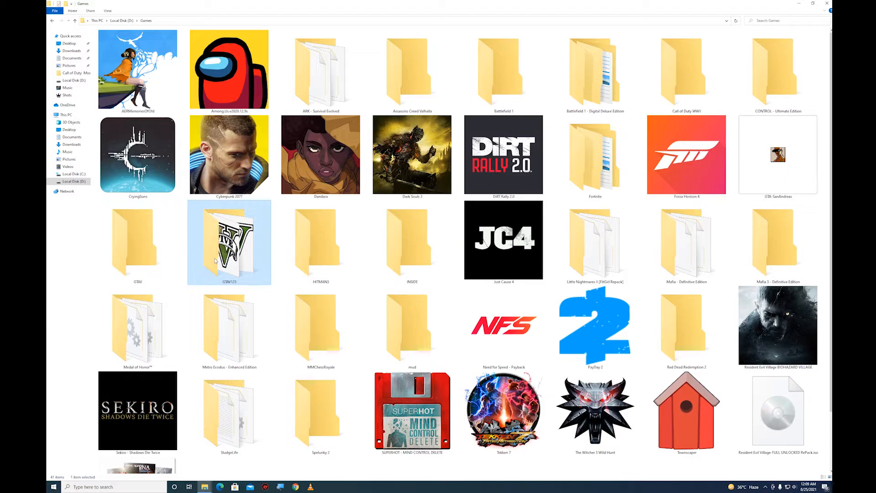
# Select all the existing game files inside GTAV123.
pyautogui.doubleClick(228, 242)
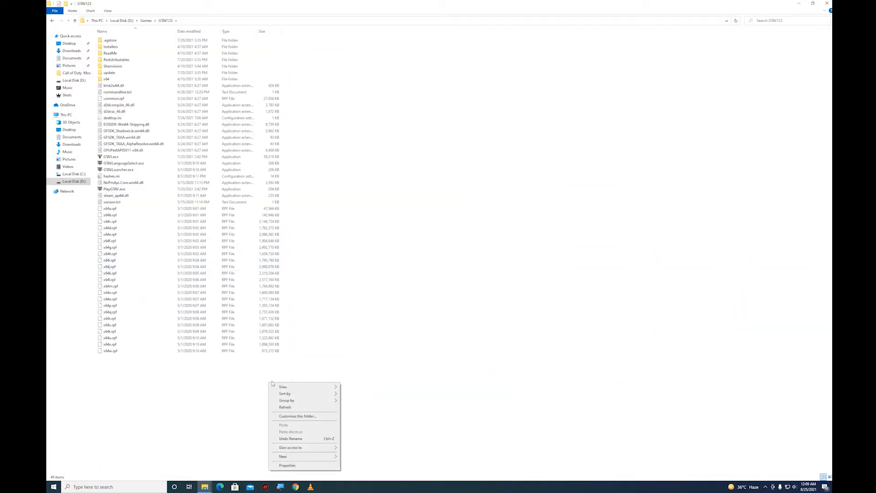
pyautogui.click(283, 386)
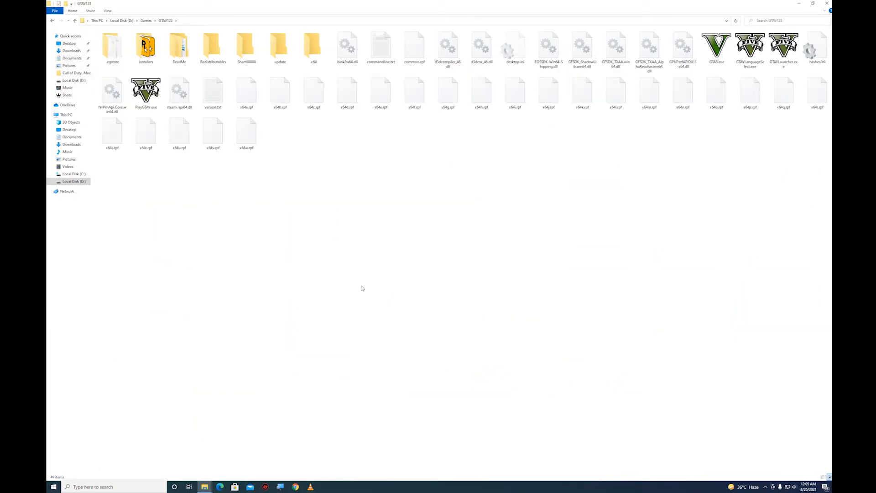
pyautogui.press('ctrl+a')
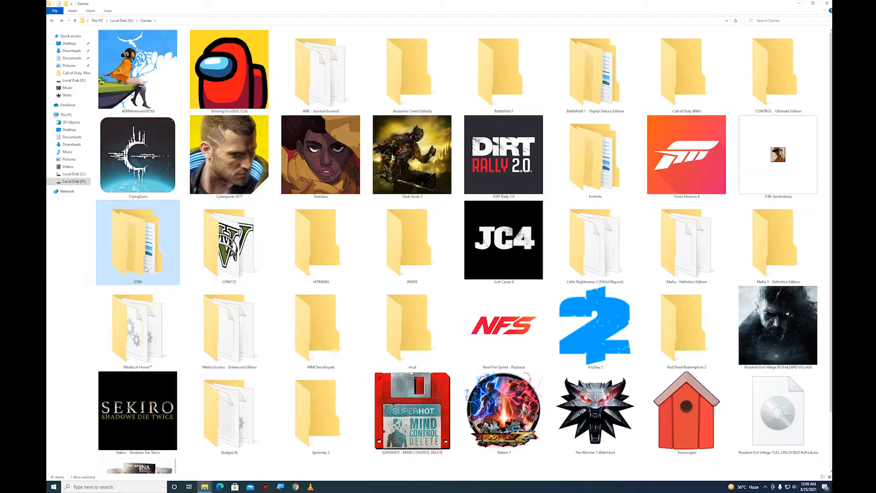
# Move the files into Epic's GTAV folder, merging .egstore and allowing desktop.ini.
pyautogui.doubleClick(138, 242)
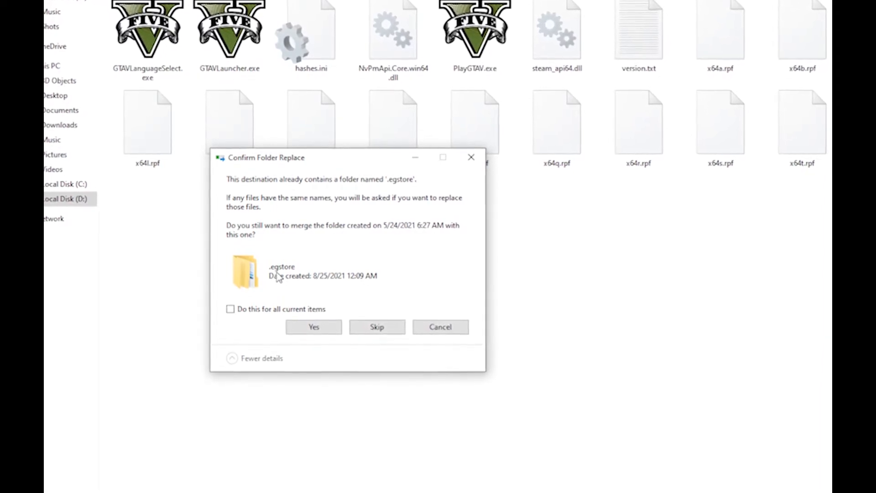
pyautogui.click(313, 327)
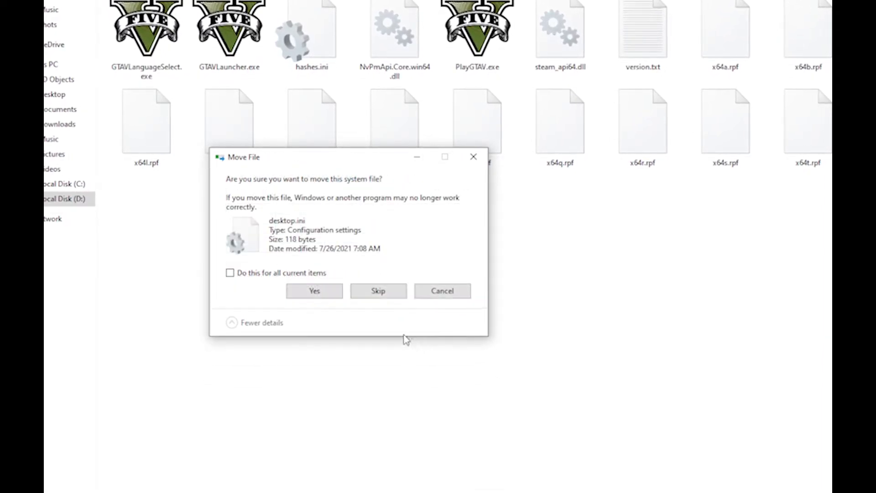
pyautogui.click(313, 290)
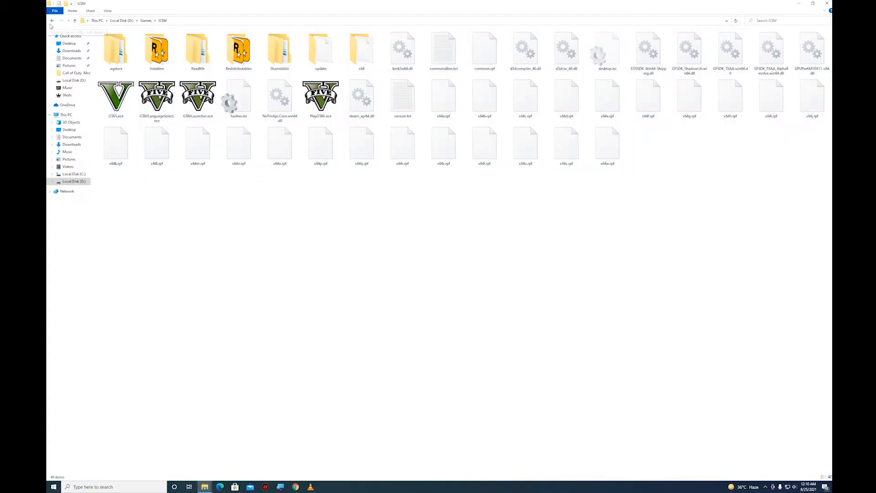
pyautogui.click(52, 21)
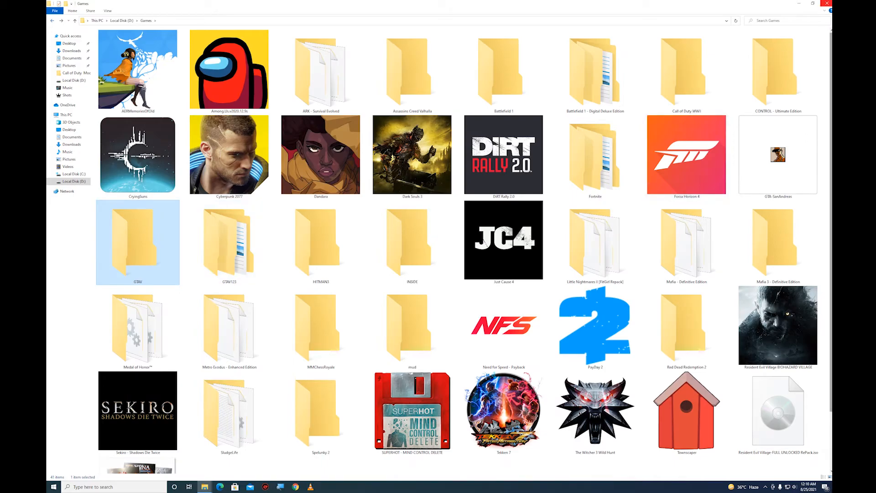
pyautogui.click(801, 3)
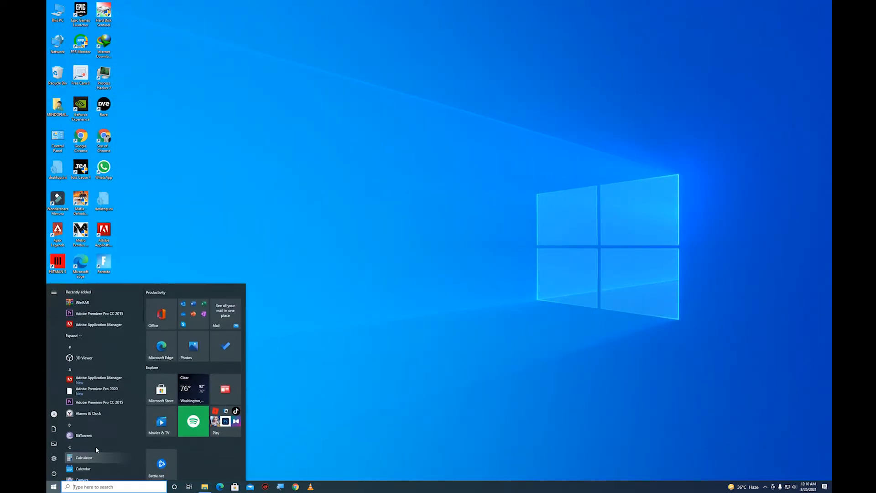
# Search for 'ep' in Start and bring the Epic Games Launcher store front forward.
pyautogui.write('ep')
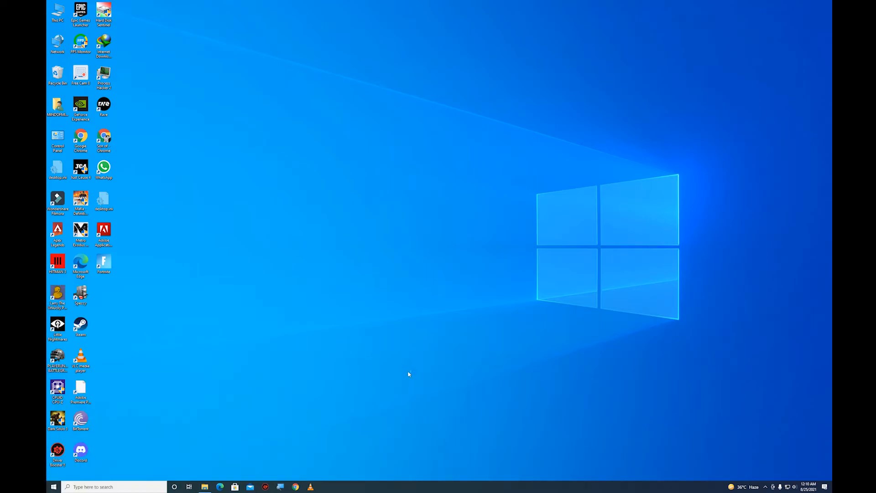
pyautogui.moveTo(458, 204)
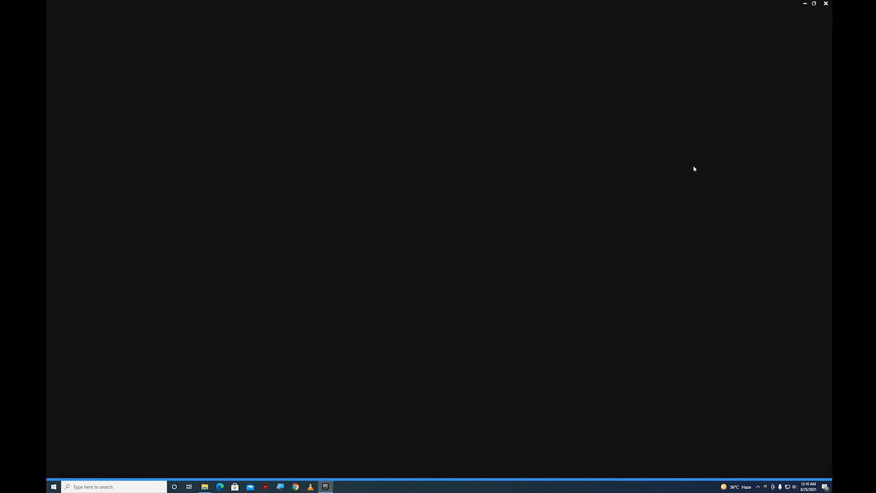
pyautogui.moveTo(325, 487)
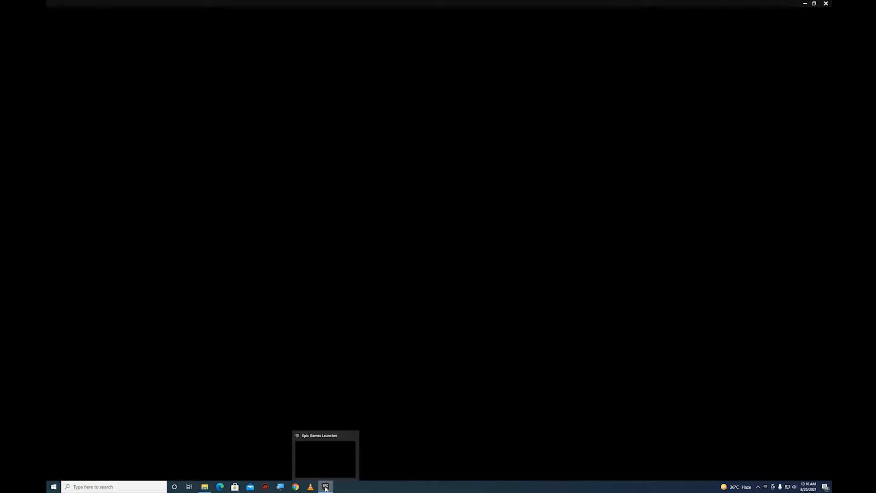
pyautogui.click(325, 487)
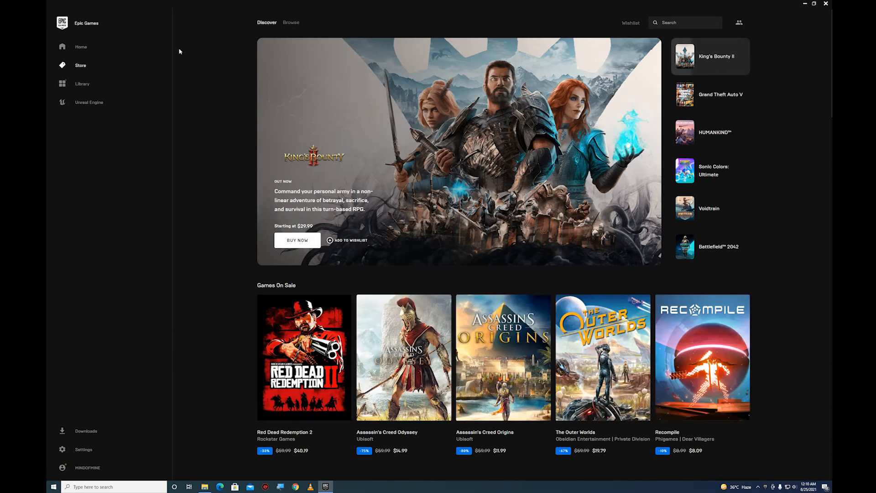
# Show the library where Grand Theft Auto V is listed as resumable.
pyautogui.click(82, 83)
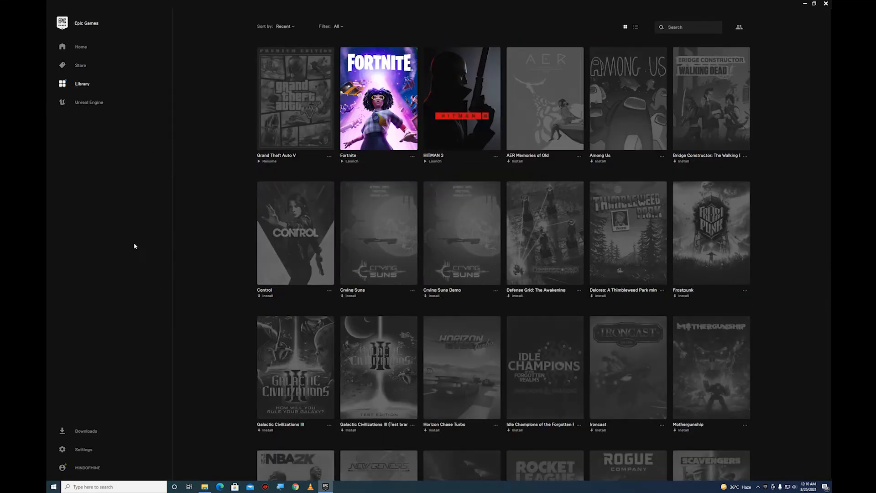
pyautogui.moveTo(272, 165)
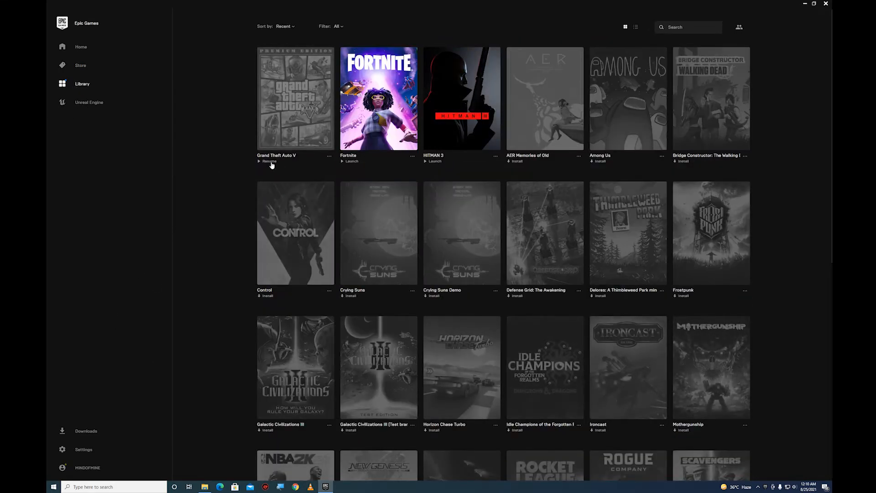
pyautogui.moveTo(213, 176)
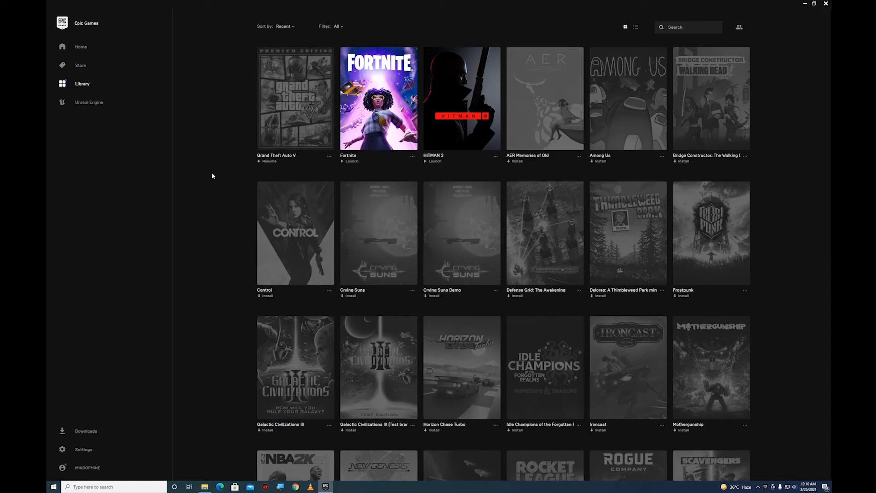
pyautogui.moveTo(270, 166)
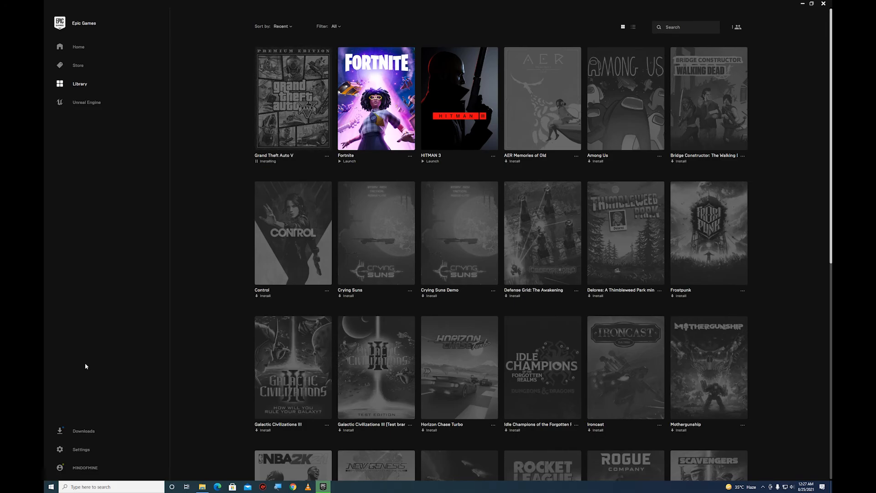
# Show the Downloads panel with Grand Theft Auto V installing at 1% over existing files.
pyautogui.click(84, 430)
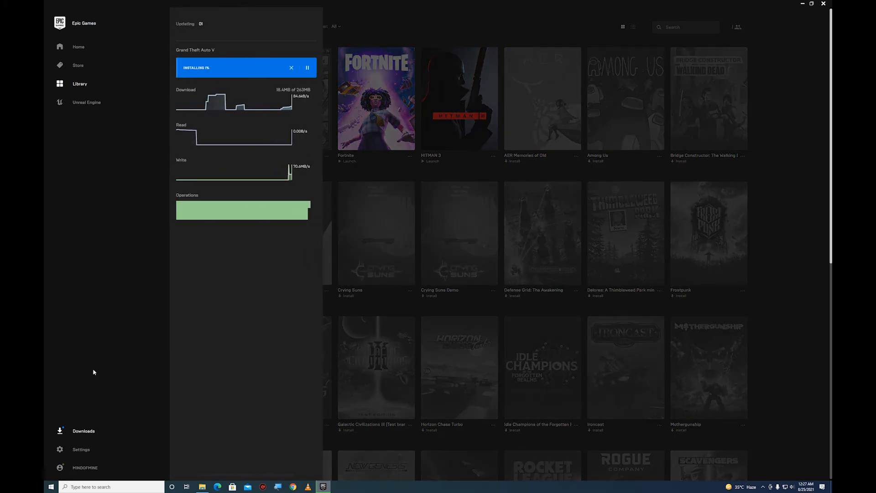
pyautogui.moveTo(61, 305)
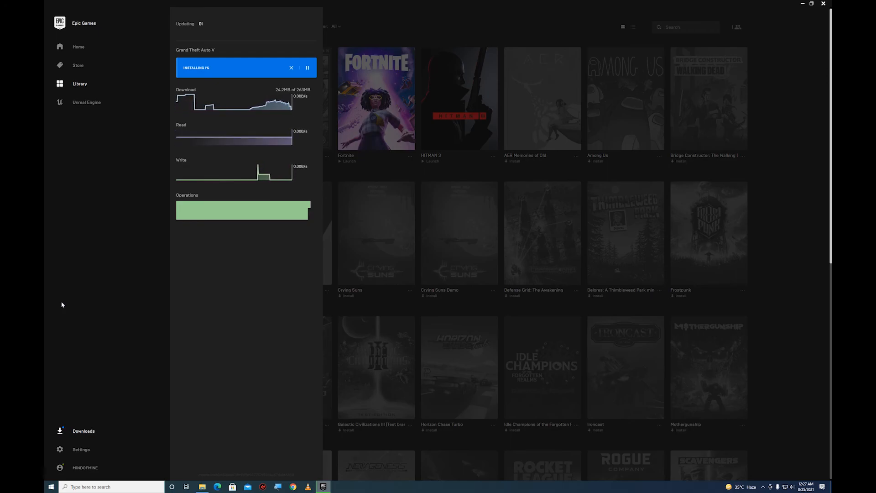
pyautogui.moveTo(81, 309)
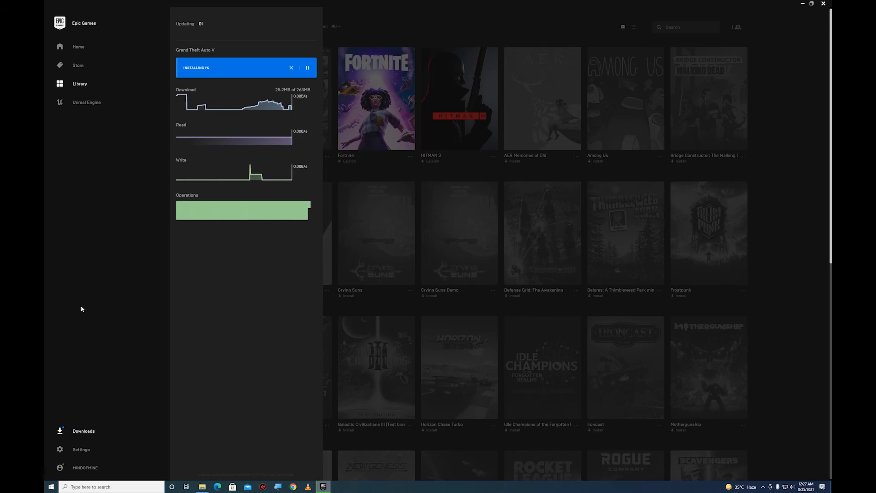
pyautogui.moveTo(338, 219)
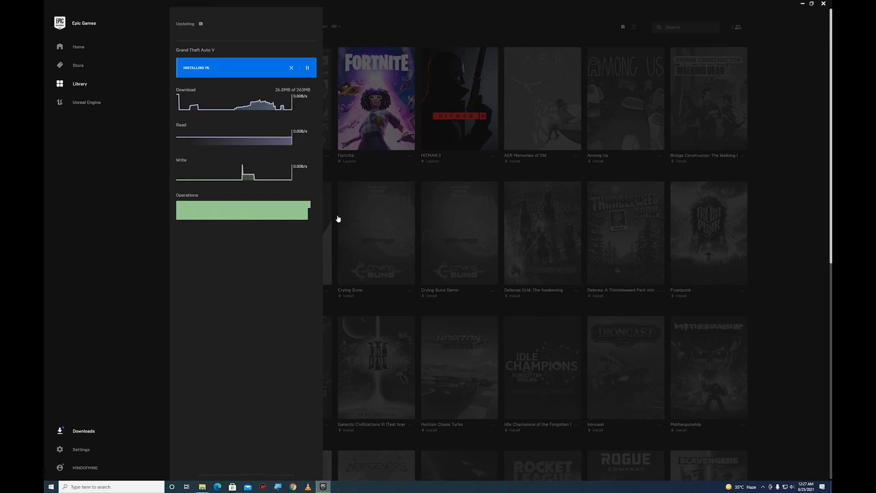
pyautogui.moveTo(106, 247)
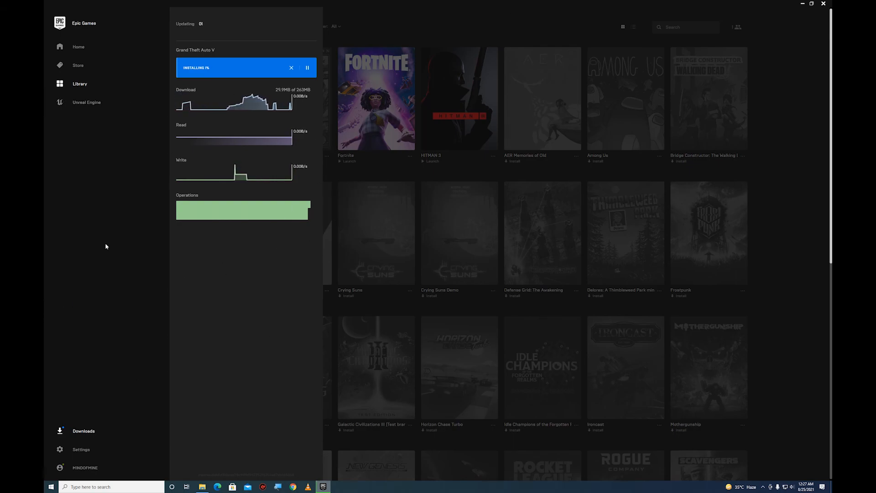
pyautogui.moveTo(198, 316)
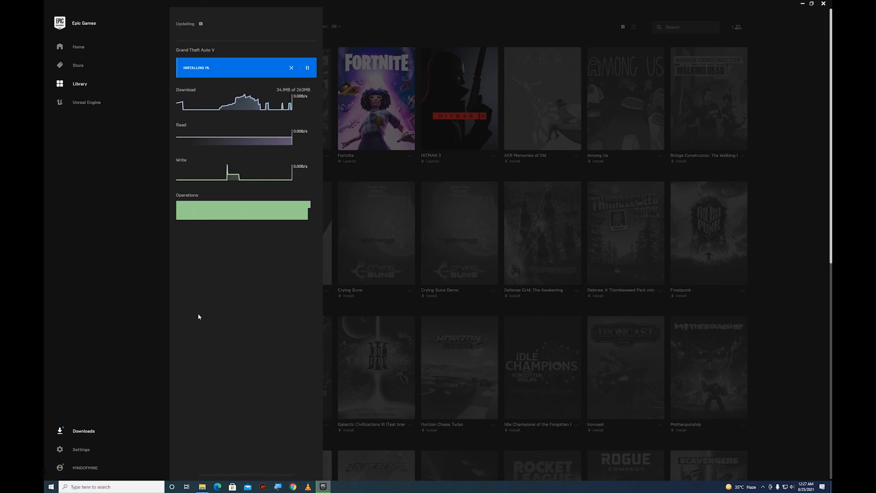